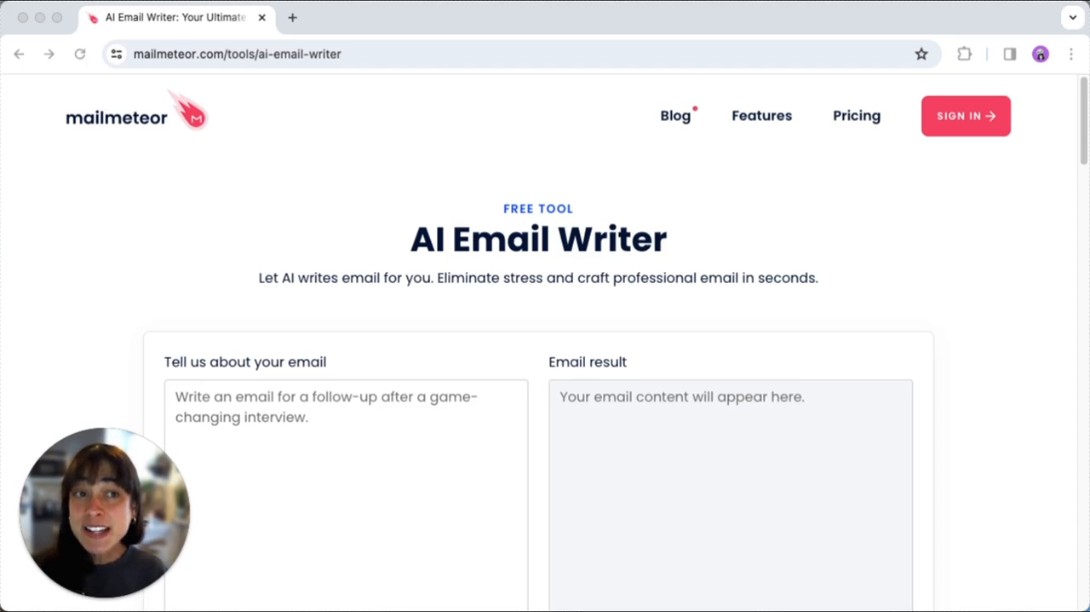
mouse_move(378, 463)
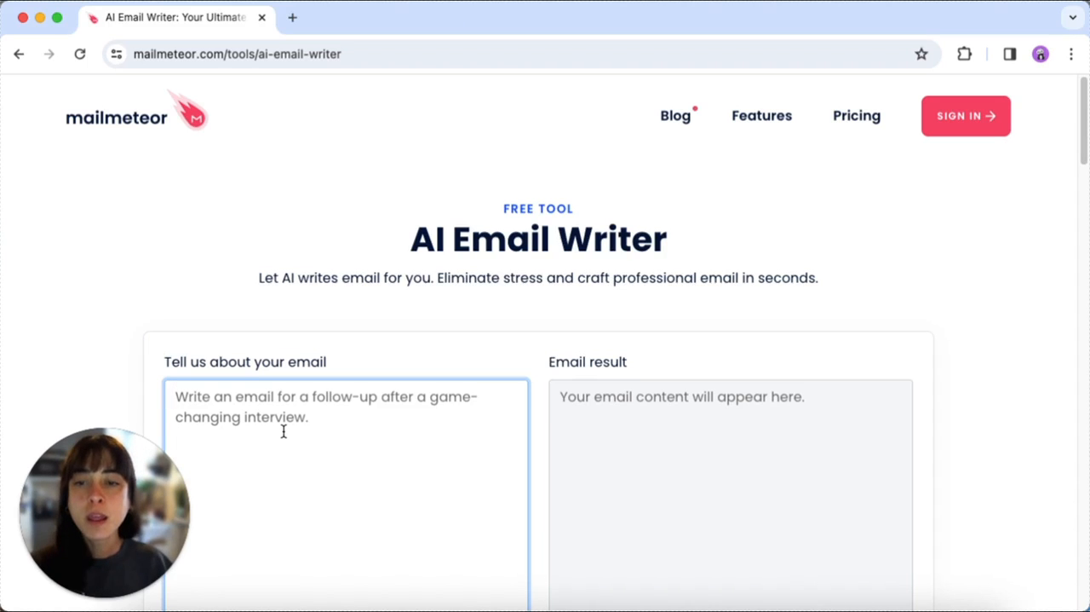
- Generate an email from the prompt 'Thank my client for attending my event'
text(Thank my client for attending my event)
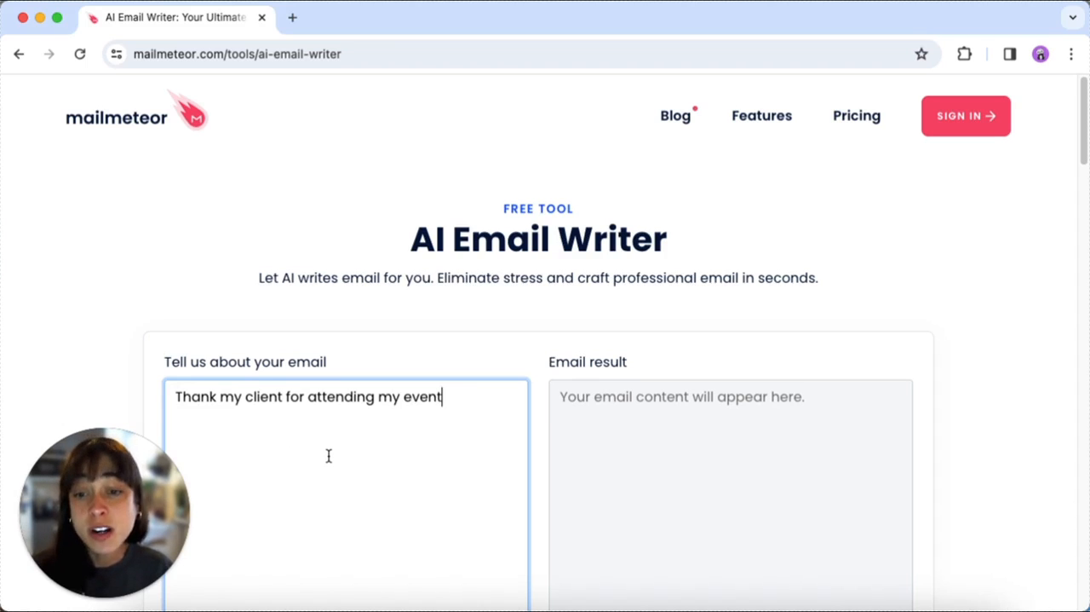
scroll(down, 3)
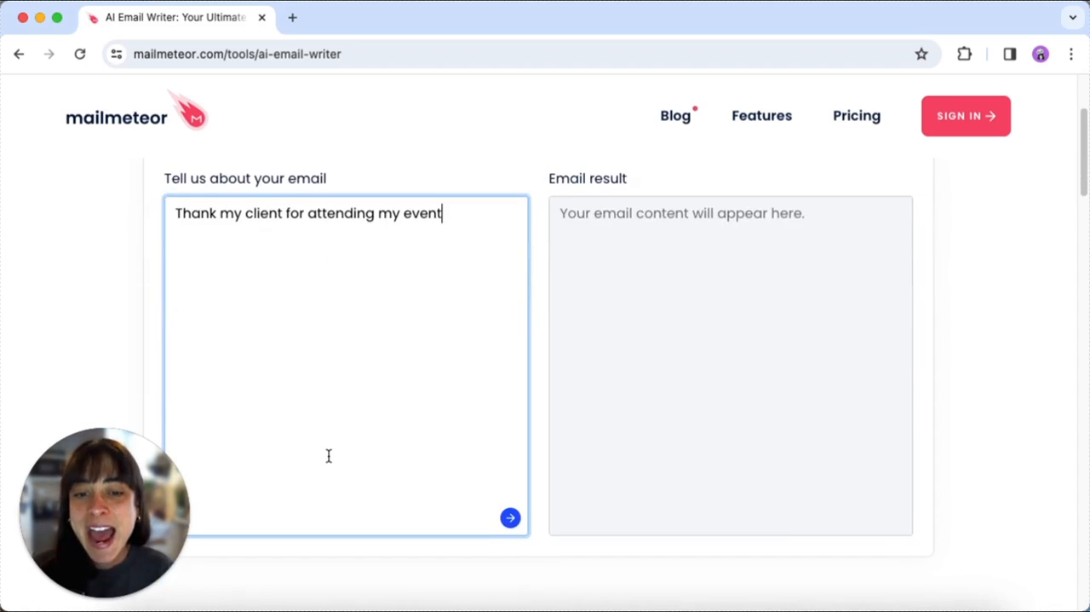
scroll(down, 3)
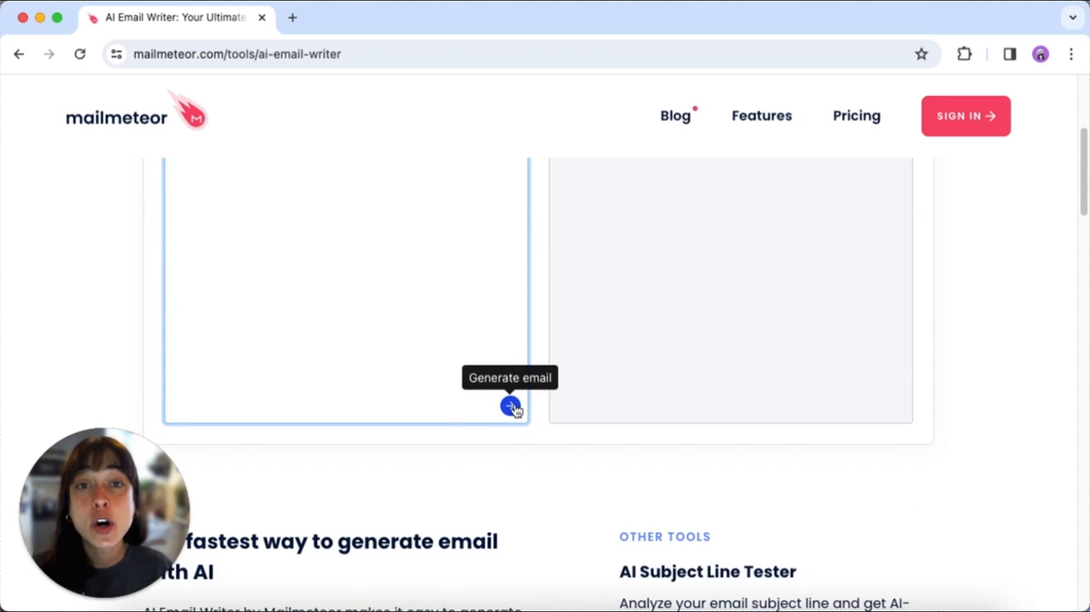
click(511, 405)
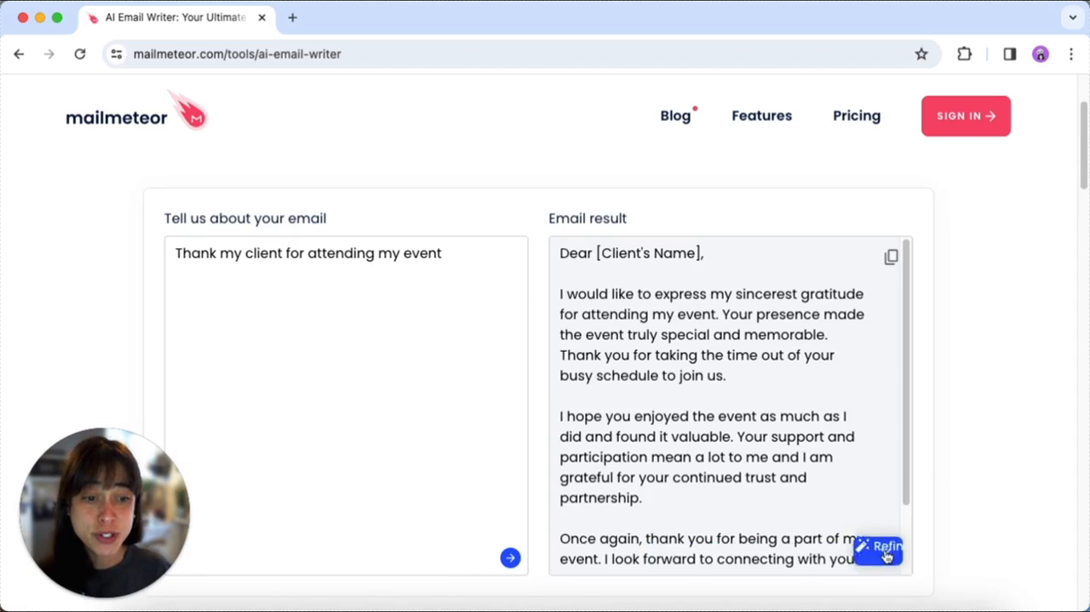
- Bring up the Refine options for the generated client thank-you draft
click(877, 545)
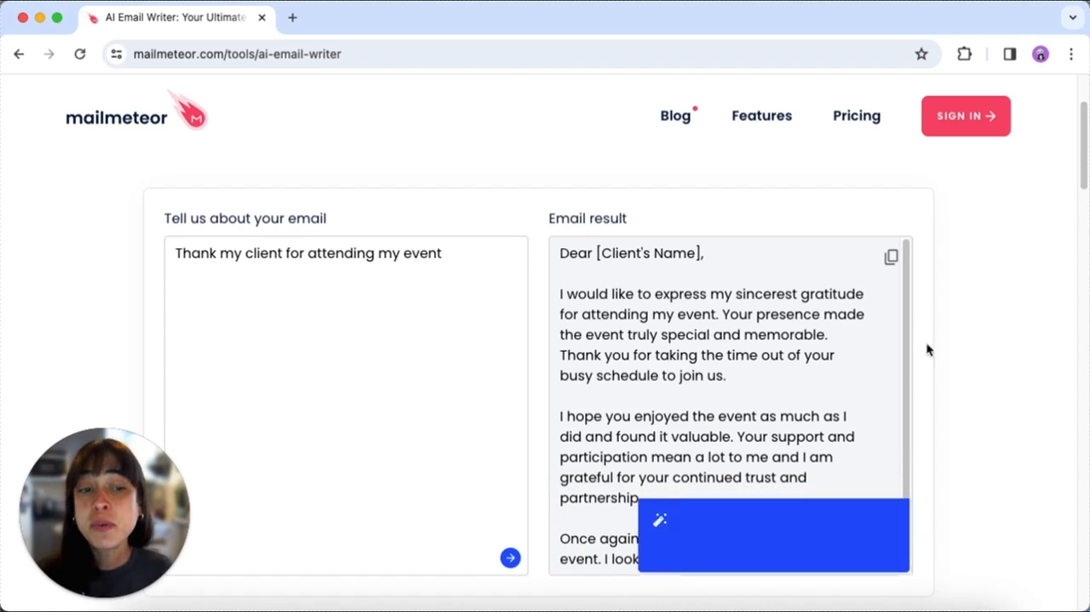
mouse_move(891, 259)
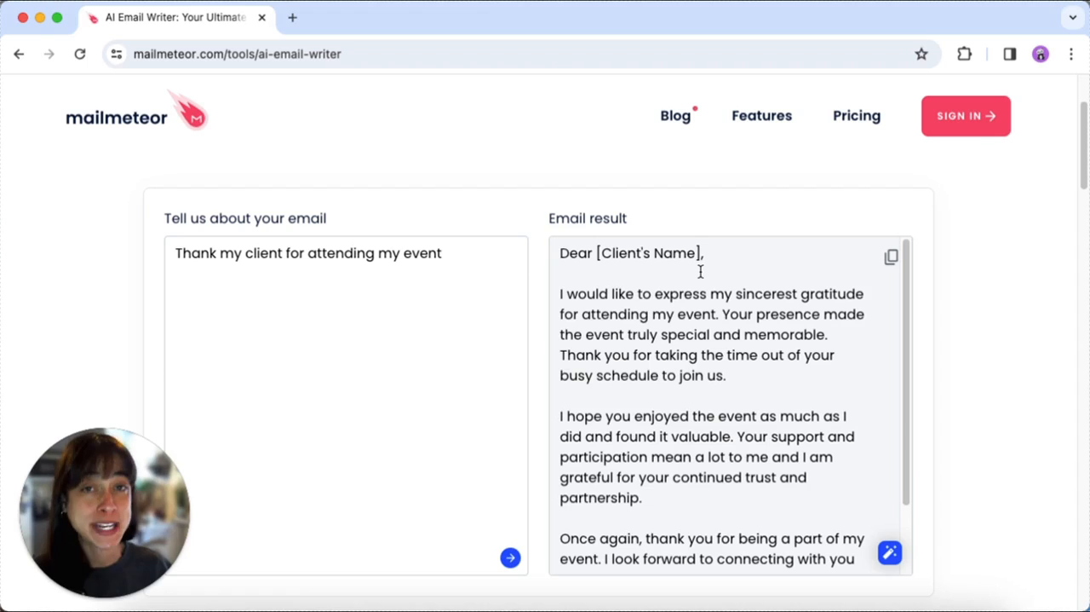
mouse_move(749, 344)
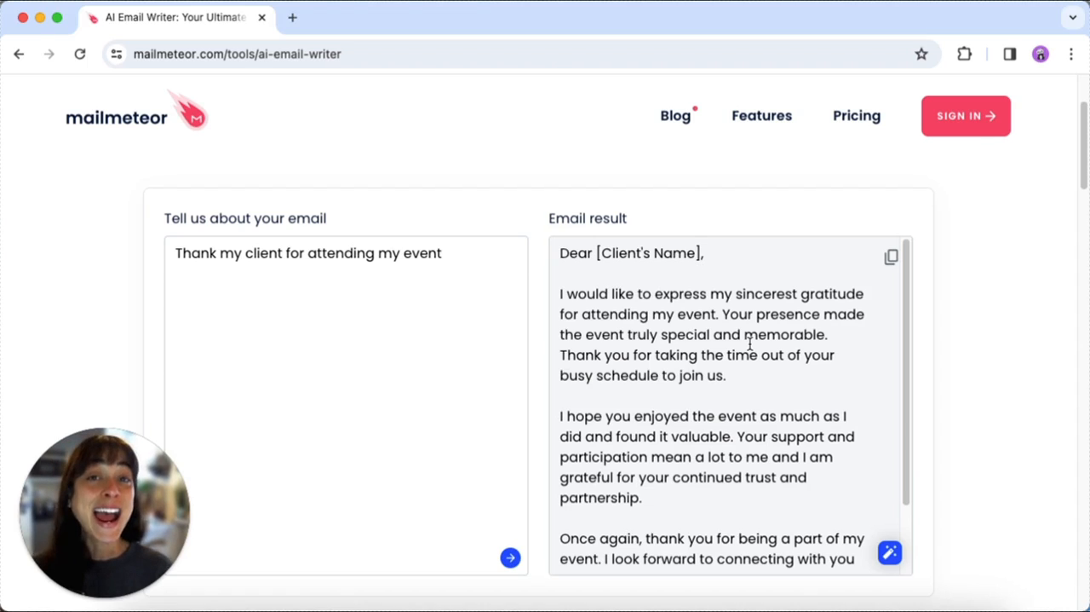